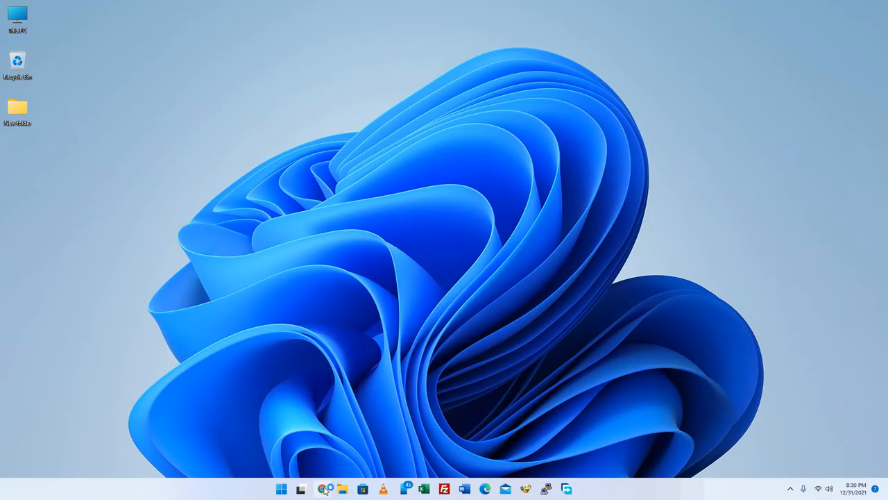
Create a new Ubuntu Server 20.04 LTS VM resource with Basics filled and inbound ports chosen.
left_click(322, 489)
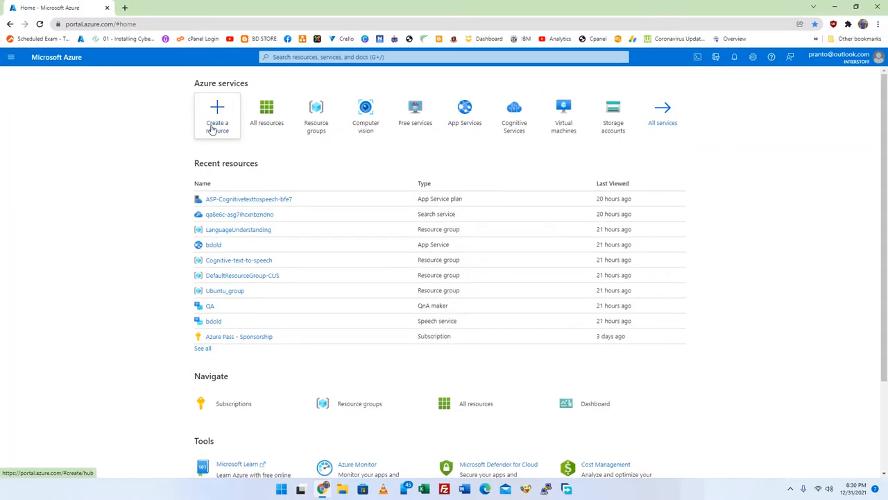
left_click(216, 115)
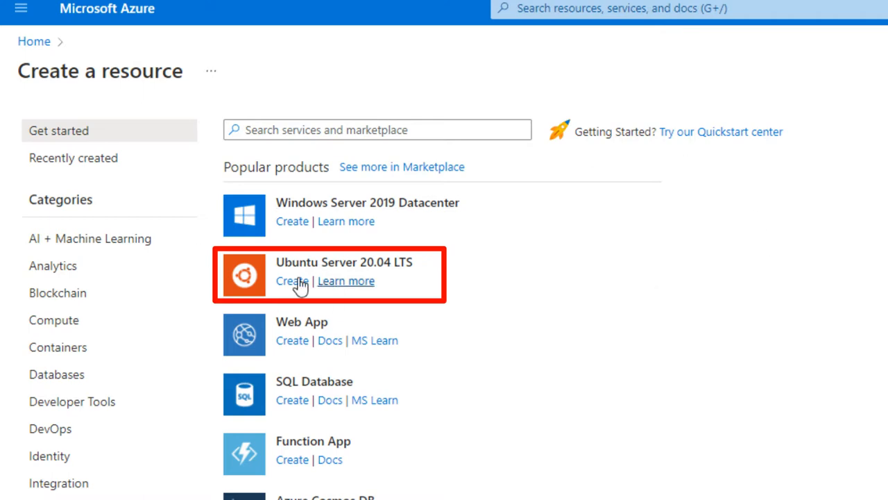
left_click(292, 281)
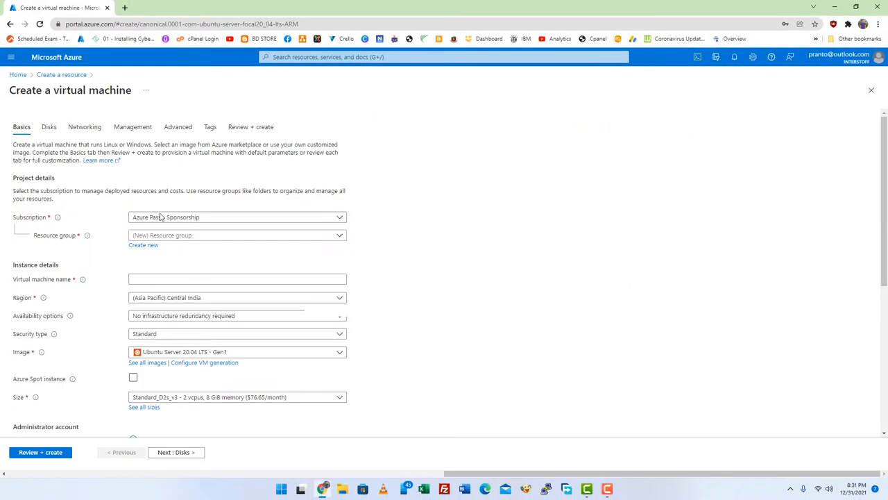
scroll("down", 3)
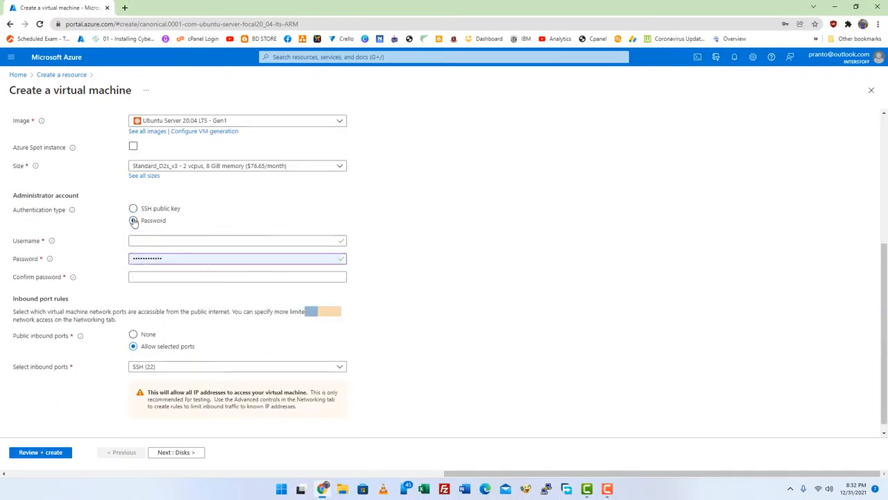
left_click(238, 357)
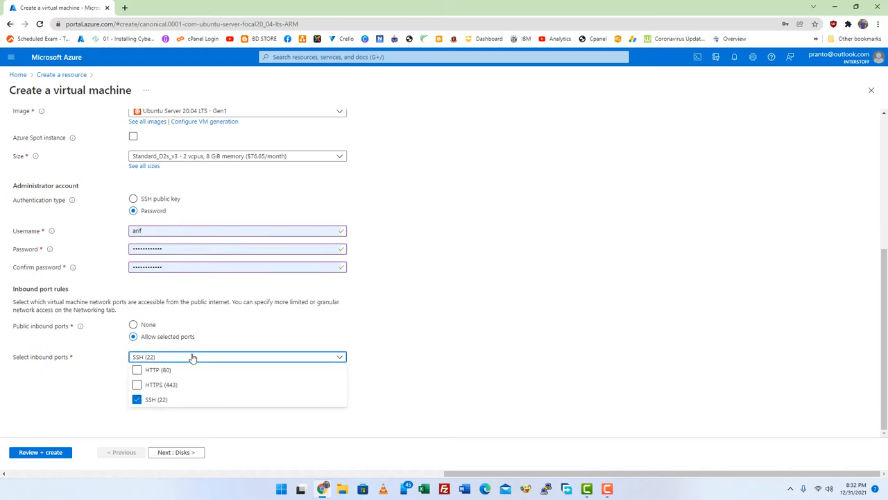
Review and create the nexcloud VM, then view its overview with public IP 20.204.154.129.
left_click(40, 452)
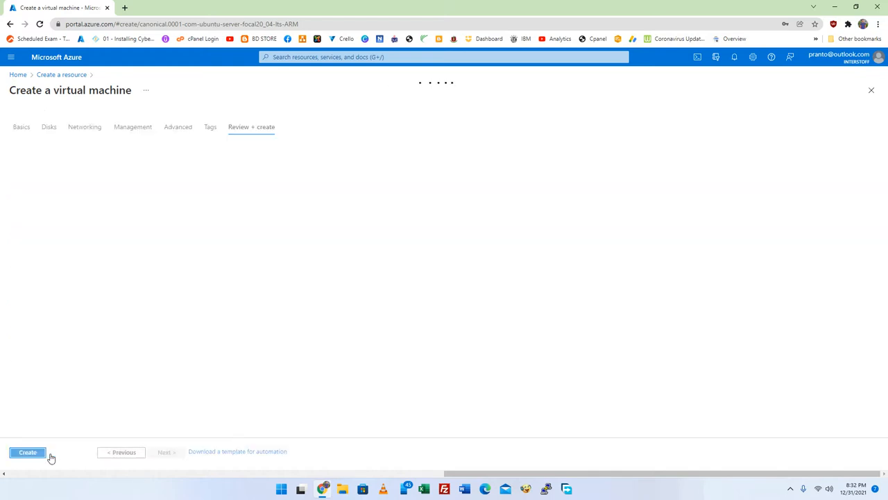
left_click(28, 453)
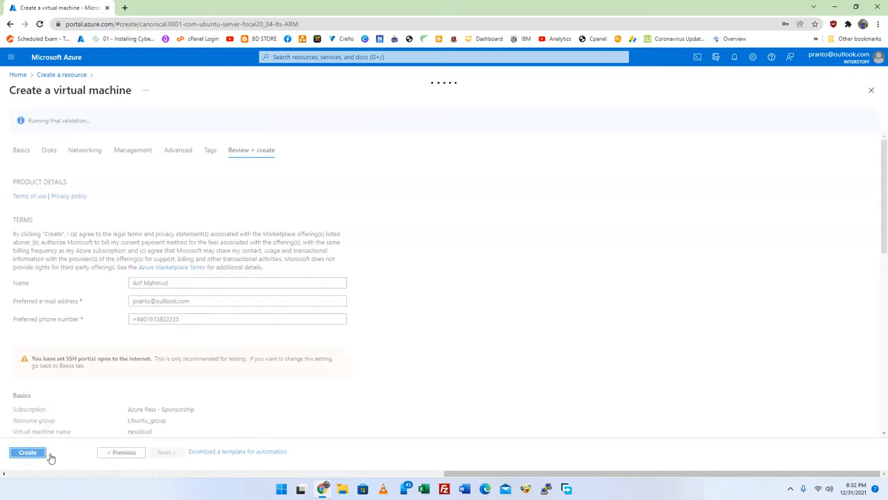
left_click(28, 452)
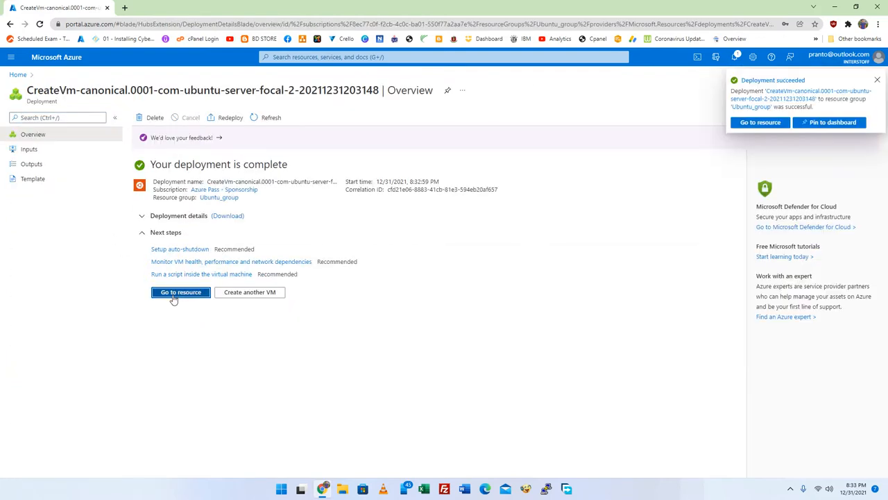
left_click(181, 291)
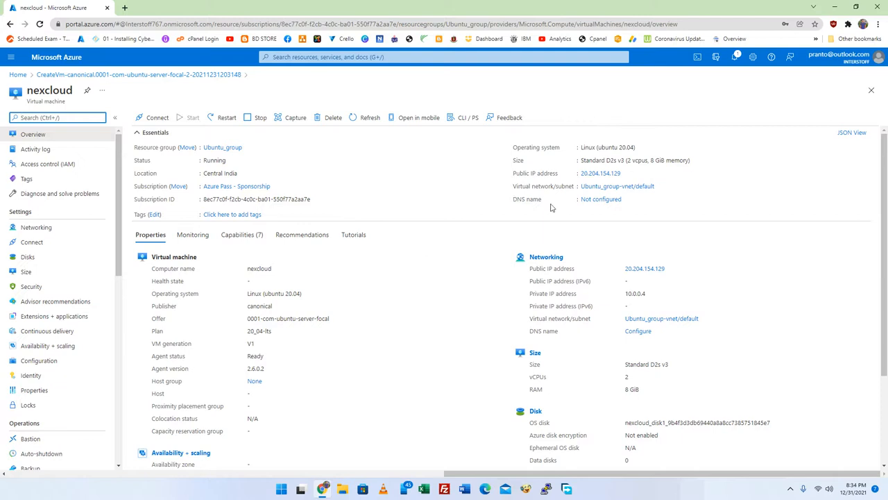
mouse_move(624, 177)
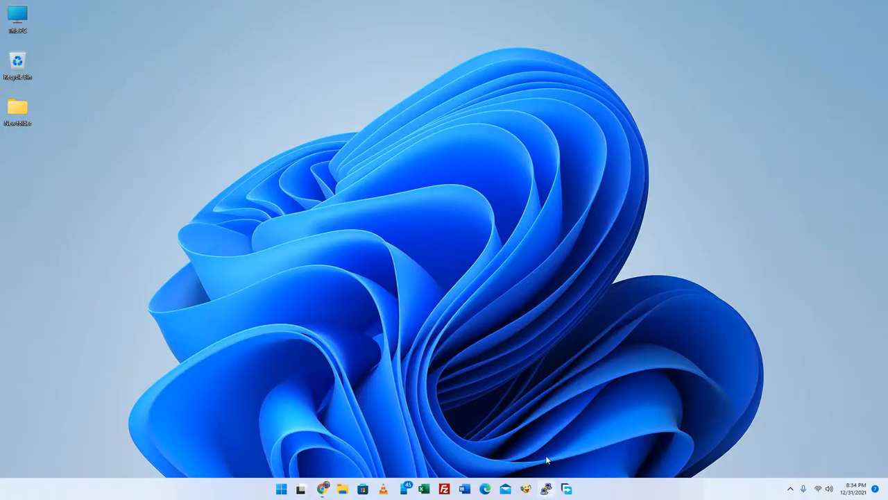
Connect PuTTY over SSH to 20.204.154.129, accept the host key and log in as arif.
left_click(545, 488)
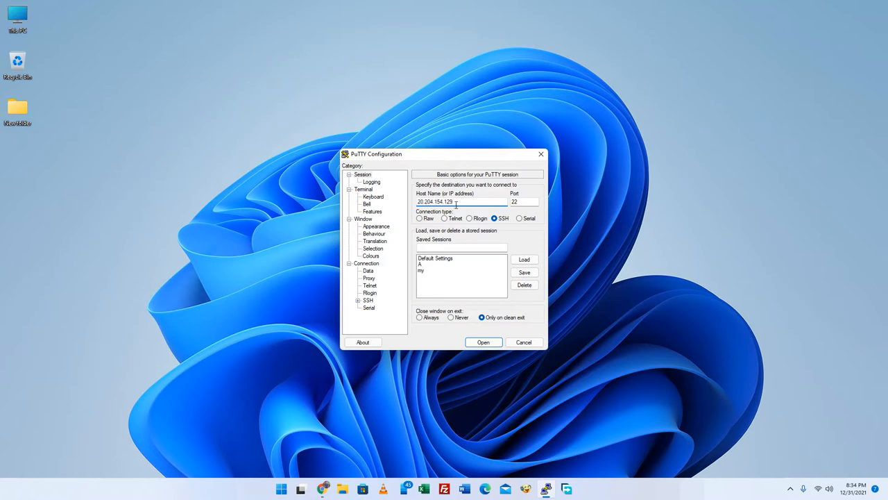
left_click(483, 341)
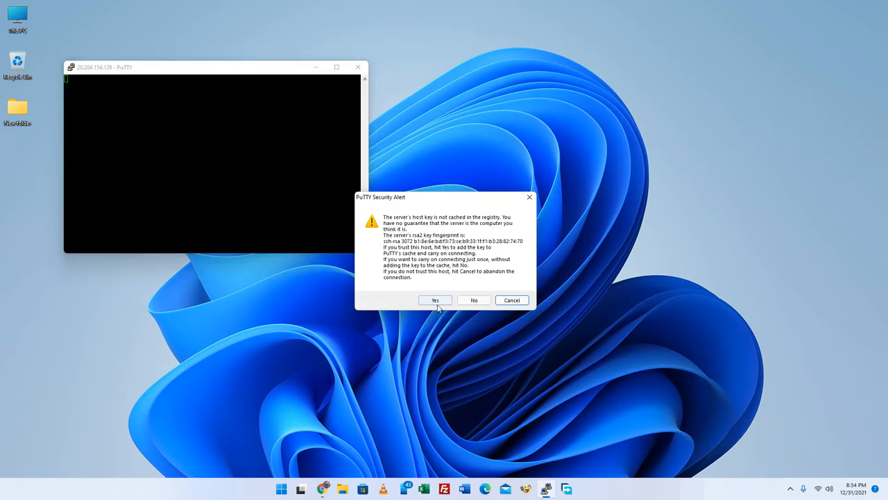
left_click(435, 300)
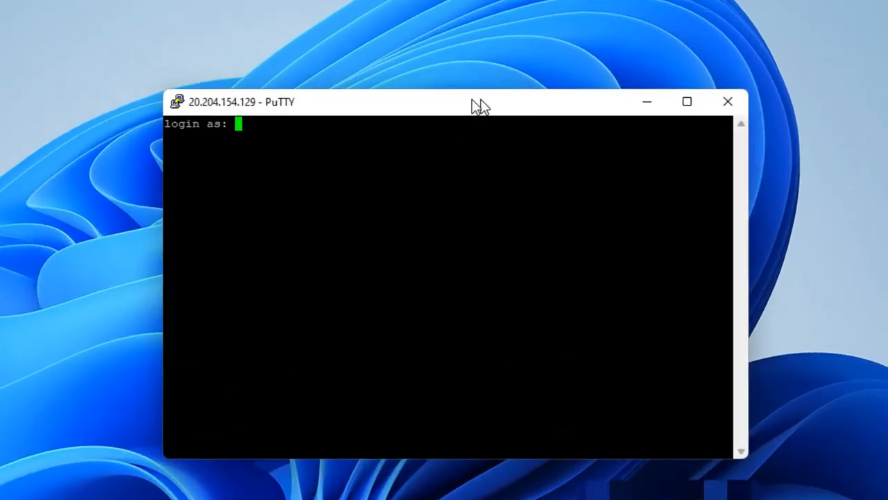
type("arif")
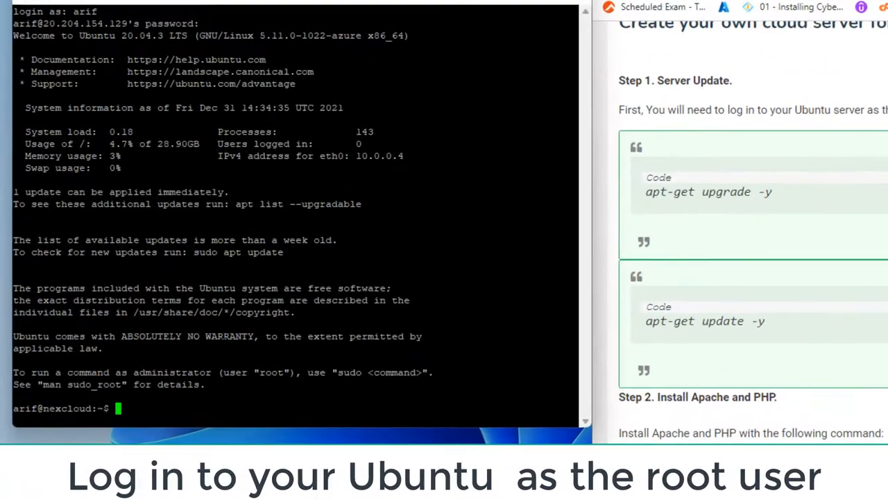
Switch to root with sudo -i, then run apt-get upgrade -y and apt-get update -y.
type("sudo")
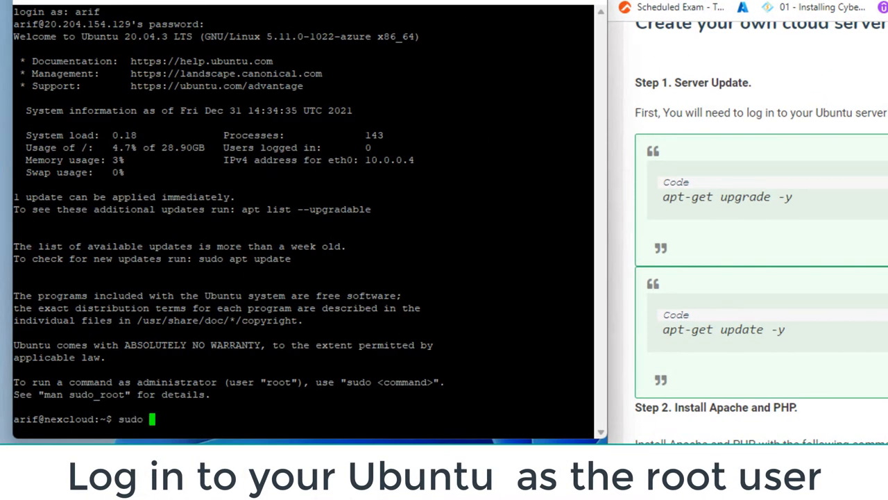
type("-i")
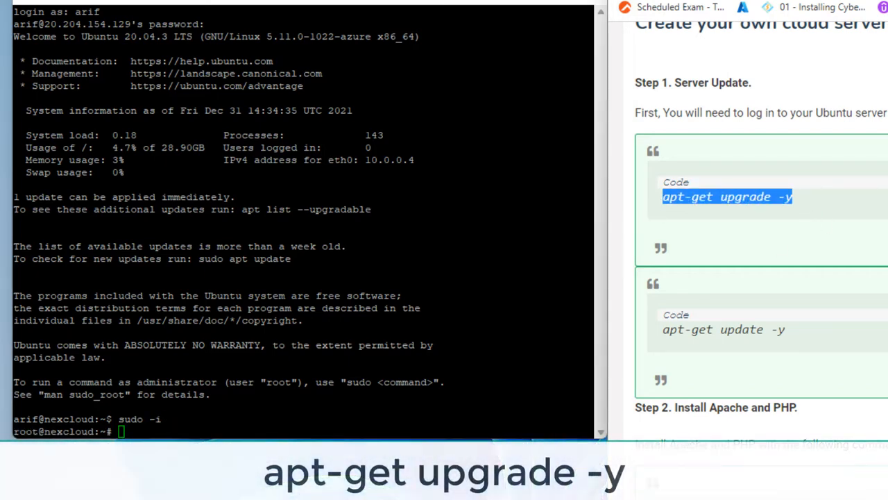
type("apt-get upgrade -y")
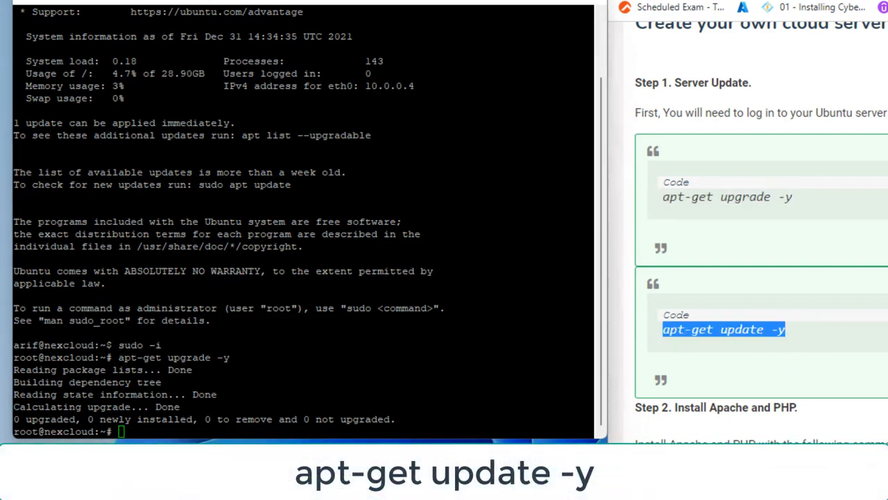
type("apt-get update -y")
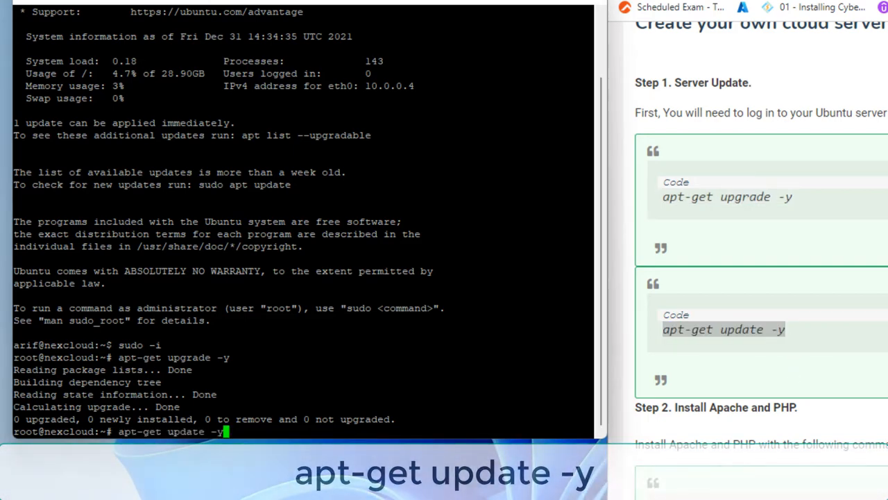
key("Return")
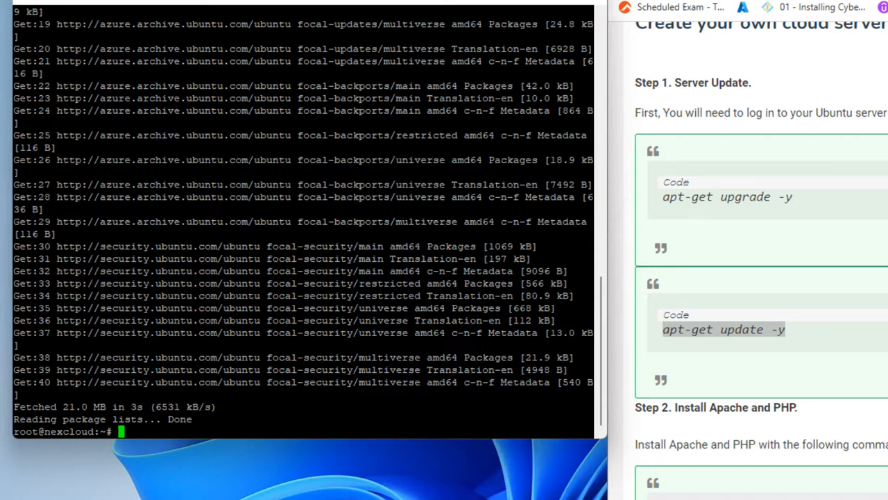
Install php7.4 with libapache2-mod-php7.4, then mariadb-server, mariadb-client, unzip and wget.
scroll("down", 3)
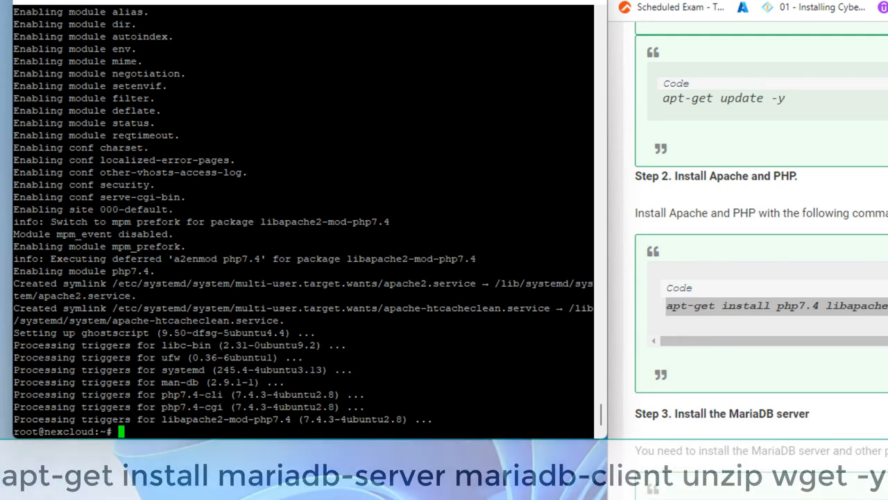
scroll("down", 3)
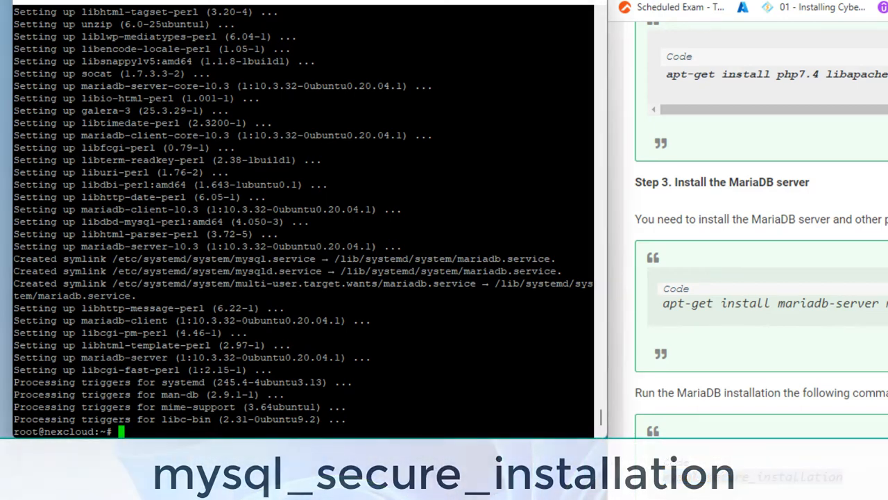
Run mysql_secure_installation, keep the current root password and remove anonymous users.
type("mysql_secure_installation")
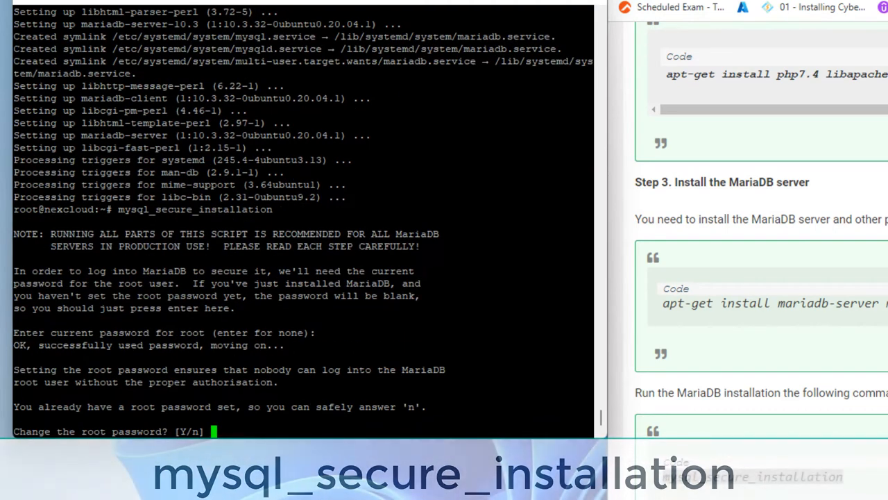
type("n")
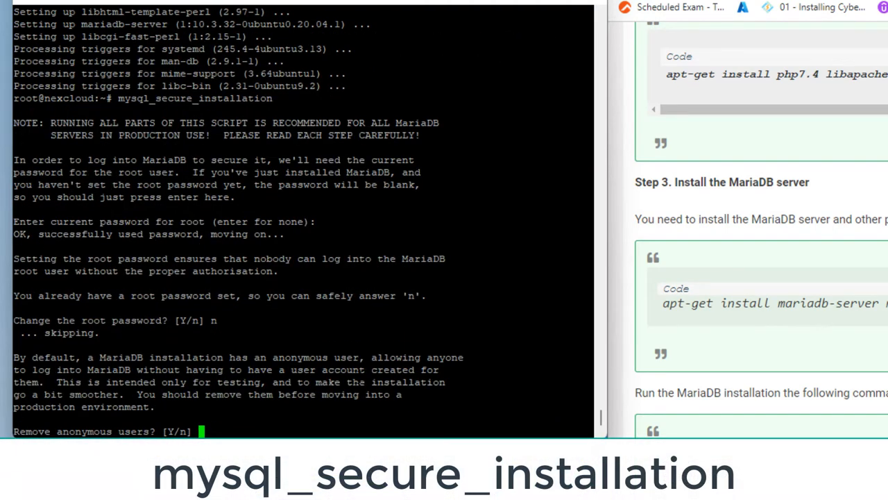
scroll("down", 3)
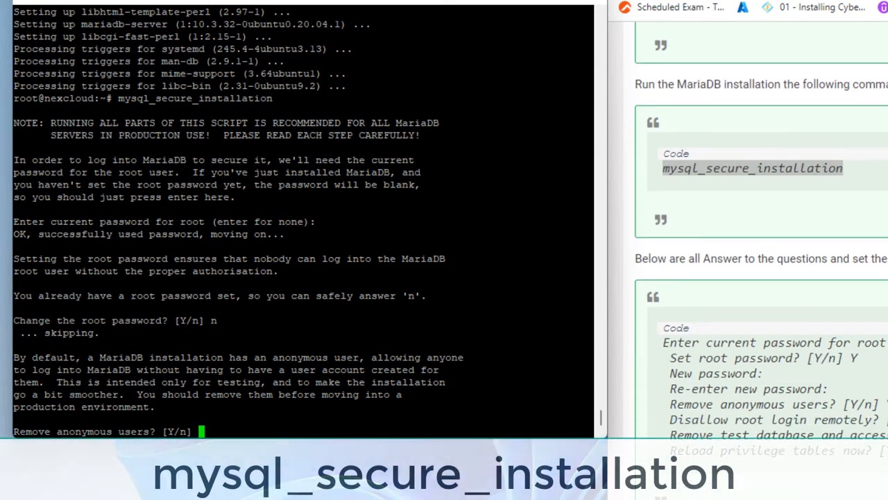
type("y")
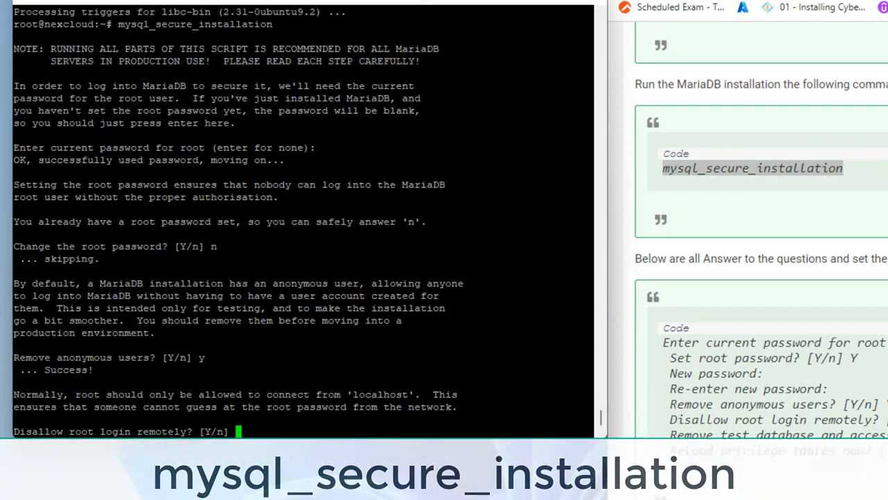
Disallow remote root login, drop the test database, reload privileges and start mysql -u root -p.
type("Y")
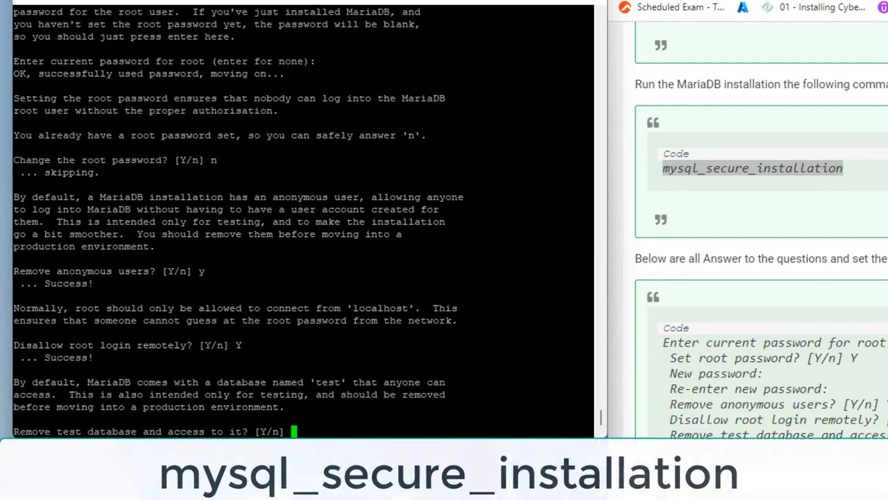
type("Y")
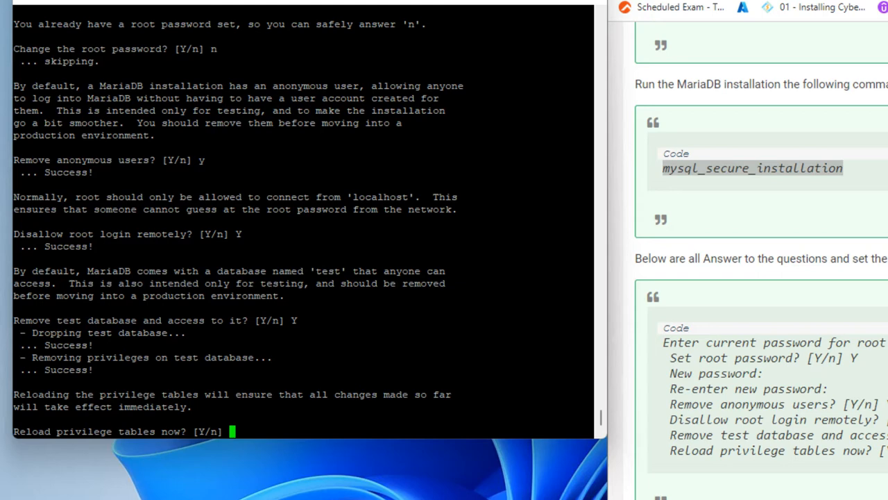
type("Y")
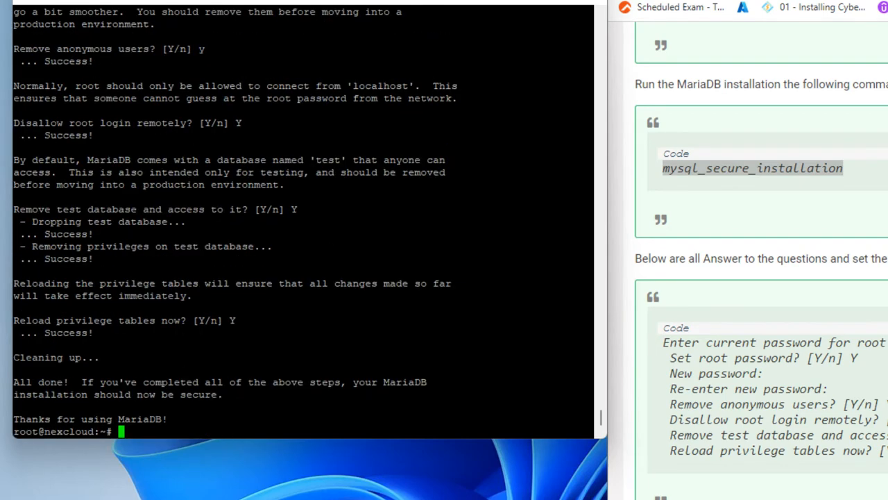
right_click(719, 168)
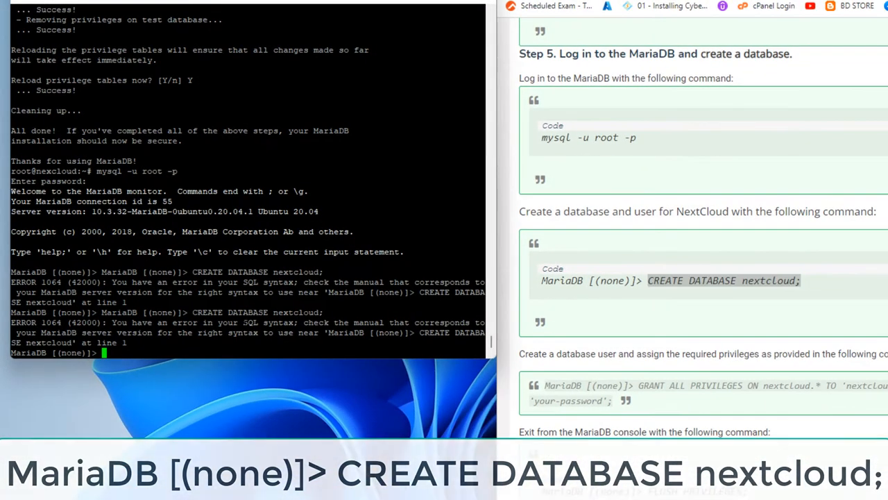
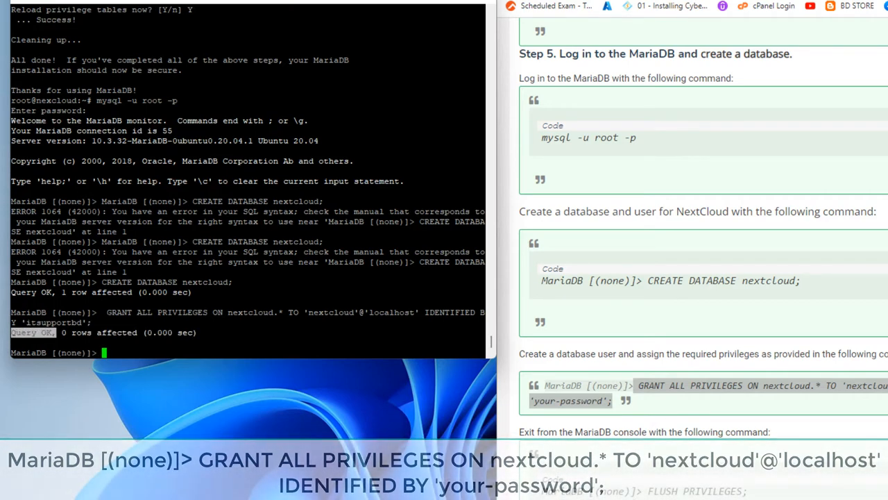
scroll("down", 3)
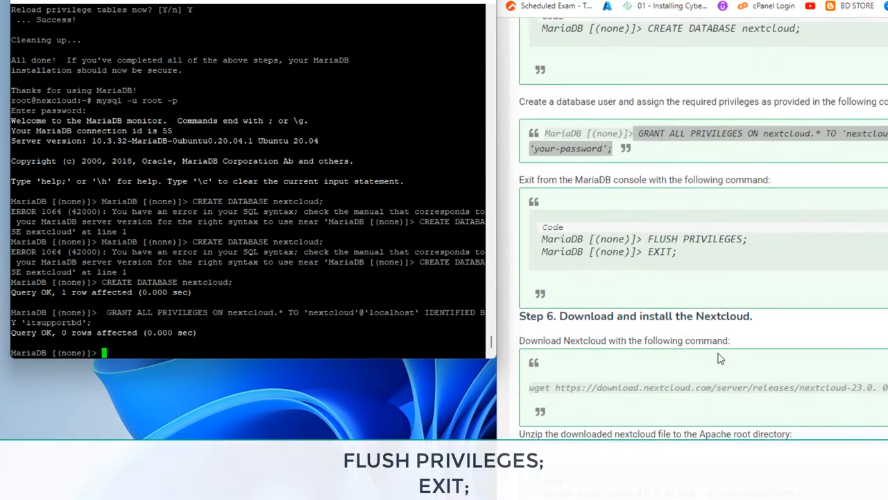
Flush privileges and exit the MariaDB console back to the root shell.
double_click(701, 239)
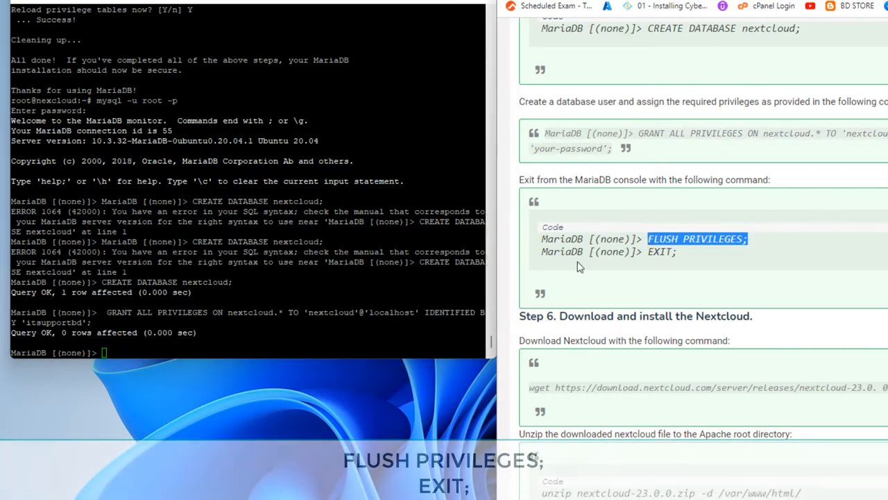
type("FLUSH PRIVILEGES;")
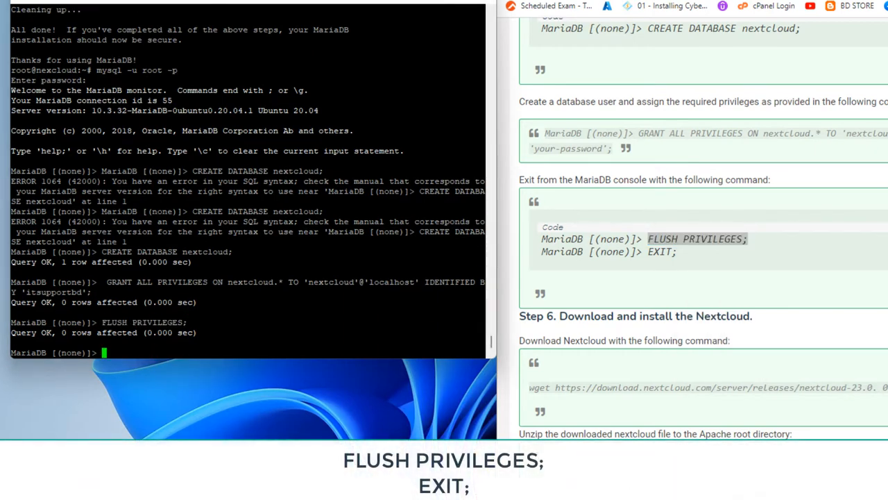
double_click(661, 251)
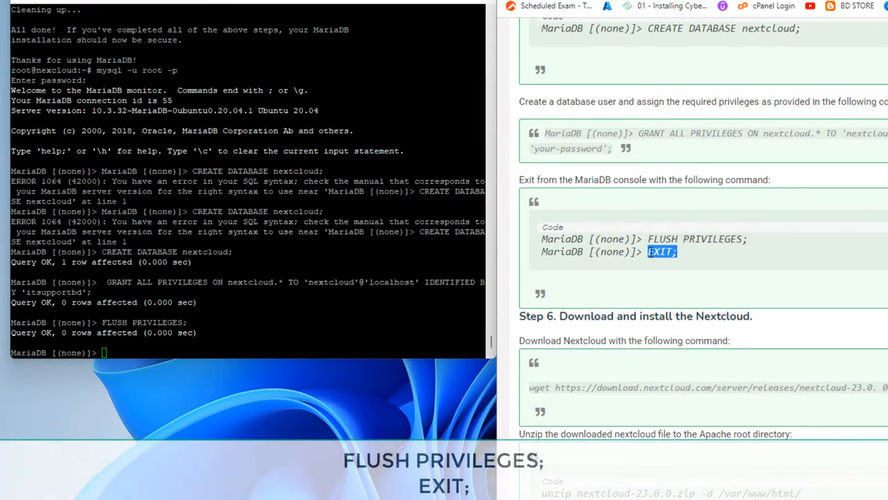
type("EXIT;")
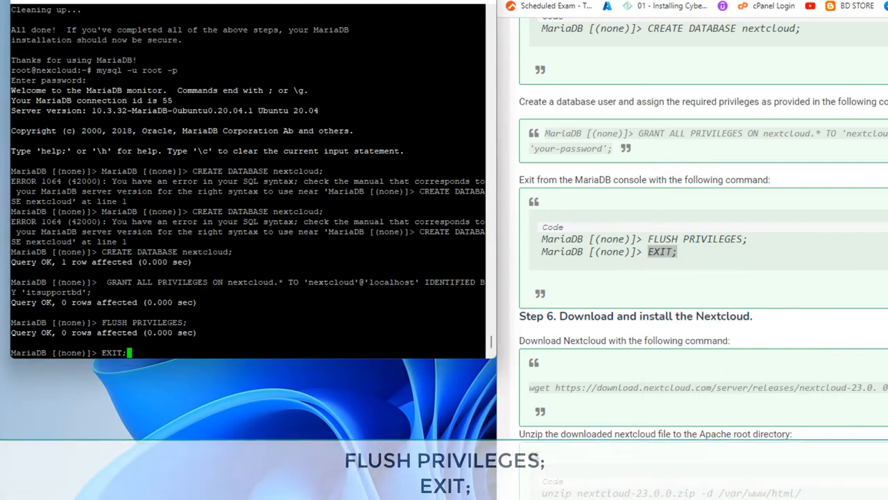
key("Return")
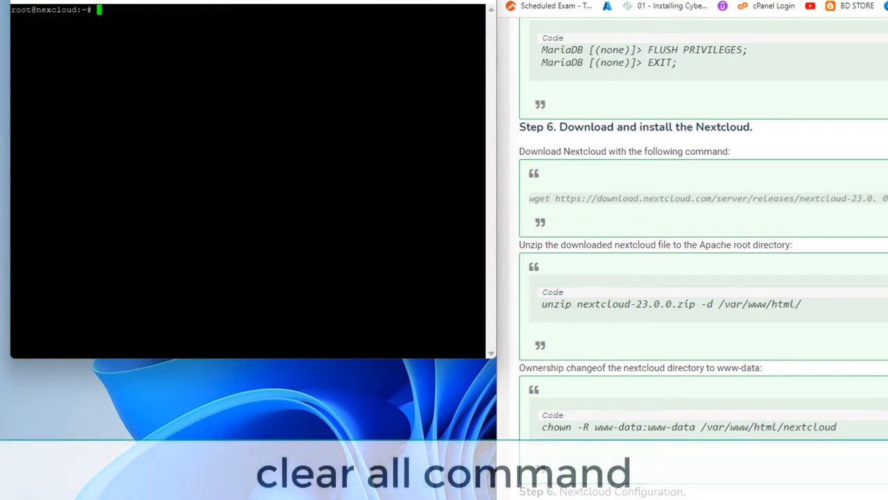
Download nextcloud-23.0.0.zip with wget and unzip it into /var/www/html/.
right_click(706, 197)
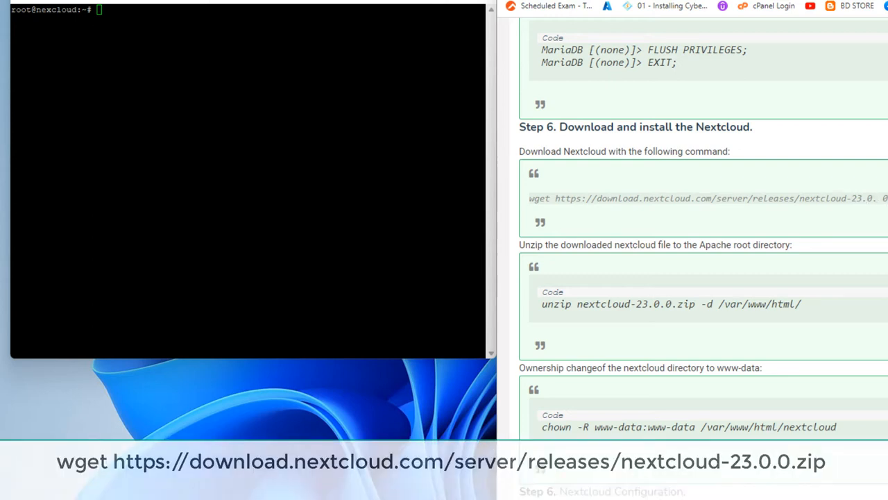
right_click(705, 198)
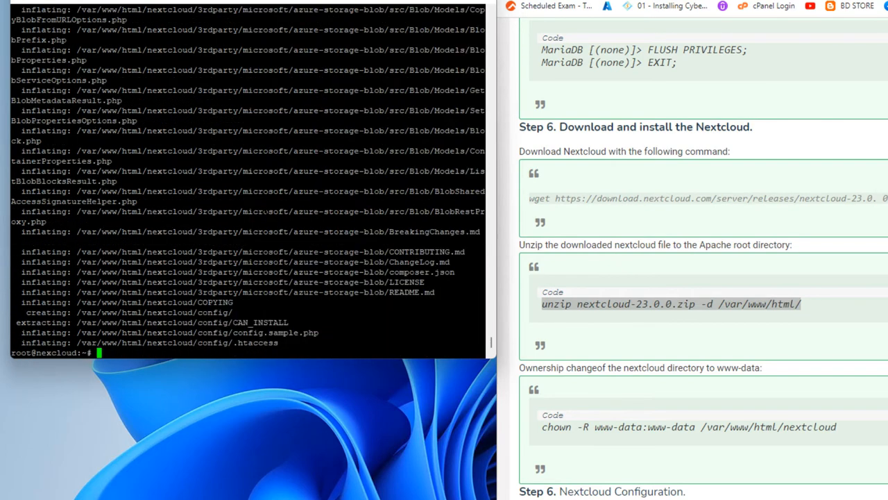
scroll("down", 3)
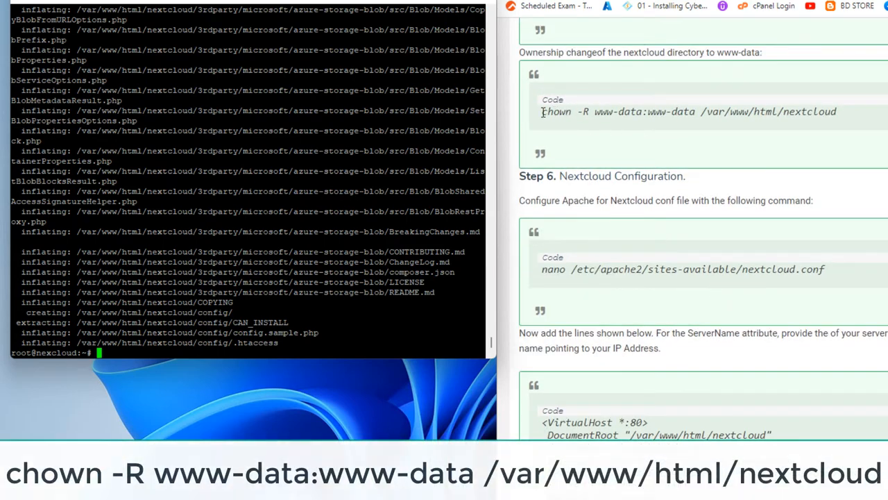
Chown /var/www/html/nextcloud to www-data and save the nextcloud.conf VirtualHost file in nano.
right_click(689, 111)
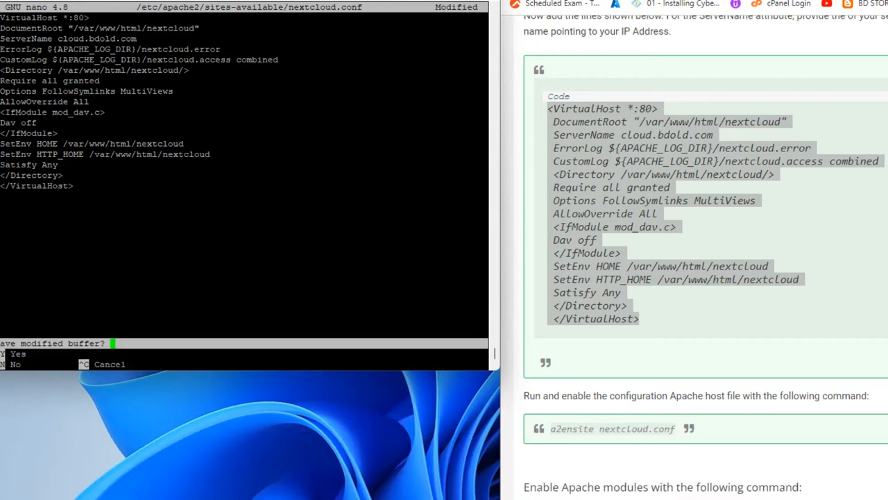
key("y")
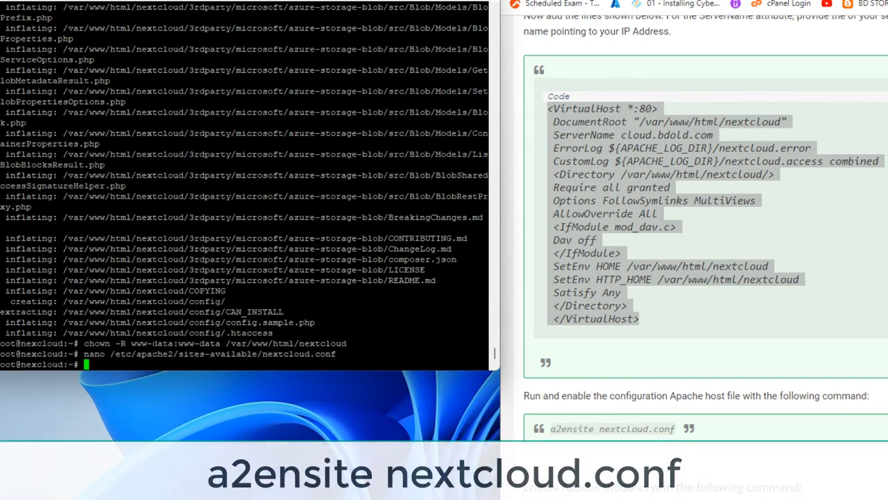
Enable nextcloud.conf with a2ensite, enable the required Apache modules and restart apache2.
scroll("down", 3)
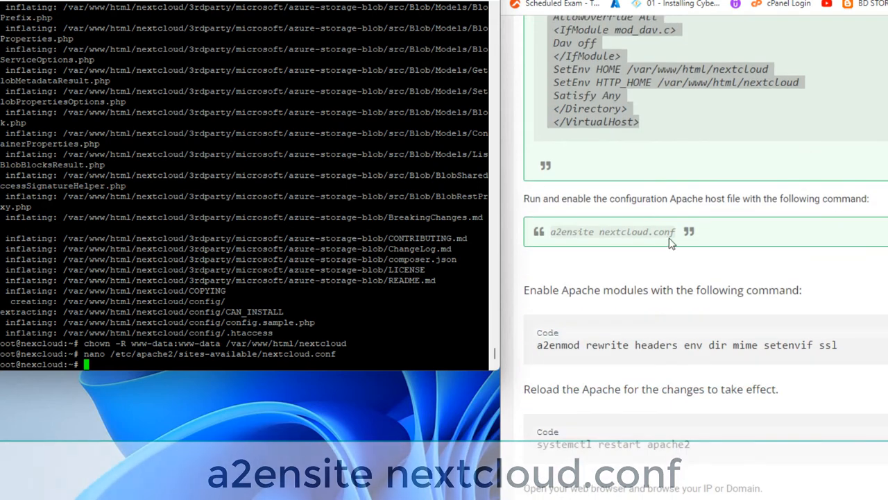
double_click(612, 231)
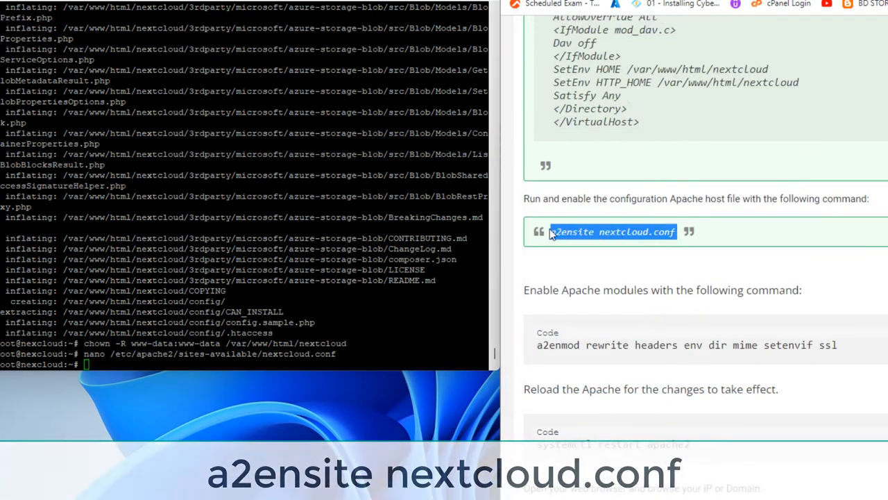
type("a2ensite nextcloud.conf")
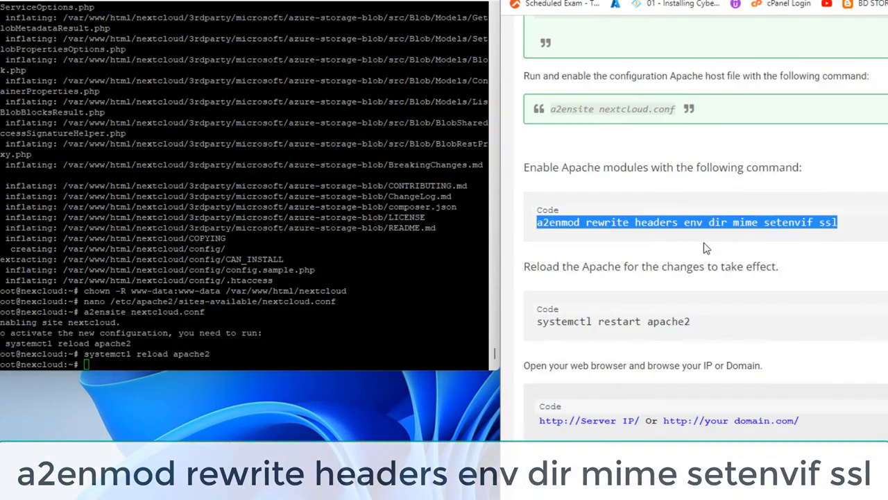
scroll("down", 3)
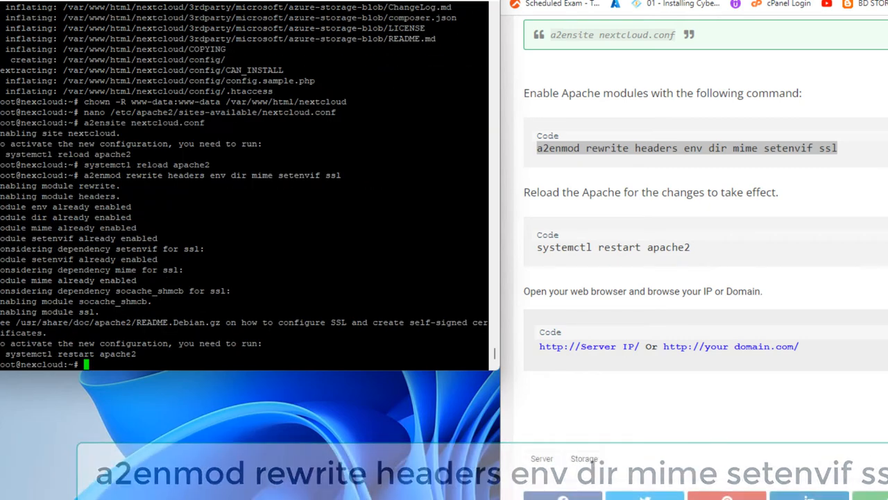
type("systemctl restart apache2")
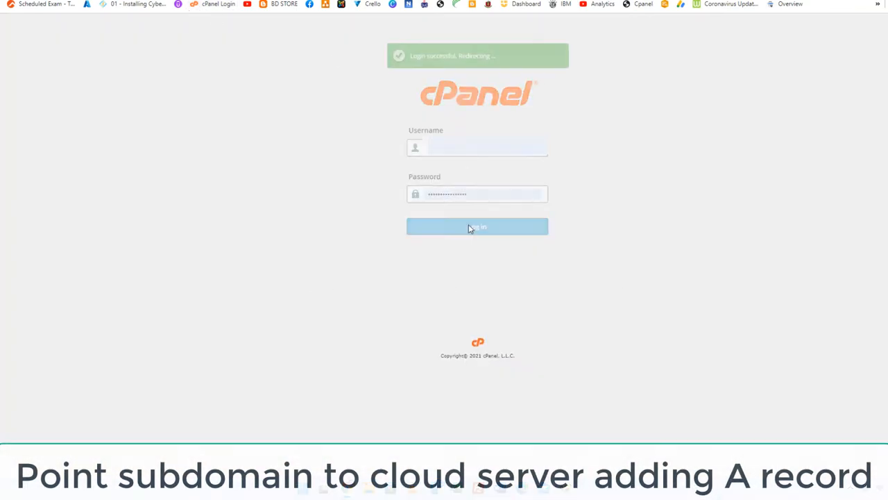
Log in to cPanel and start a new A record in the bdold.com Zone Editor.
left_click(477, 227)
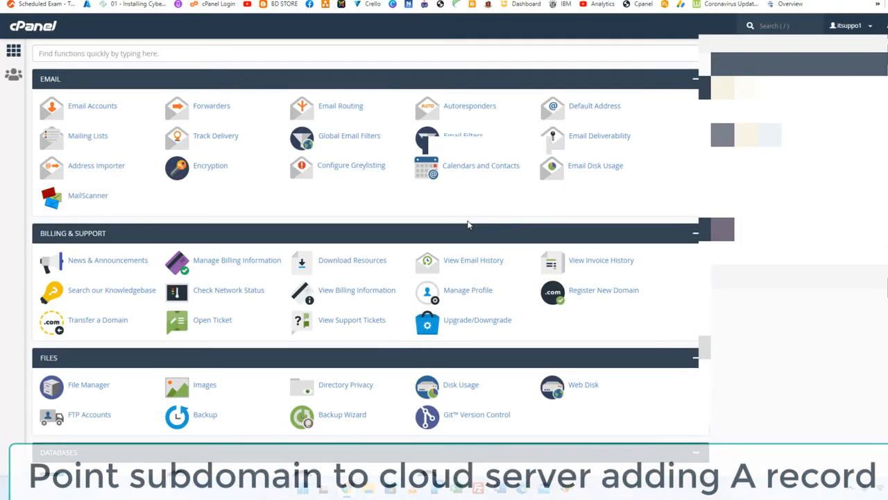
scroll("down", 3)
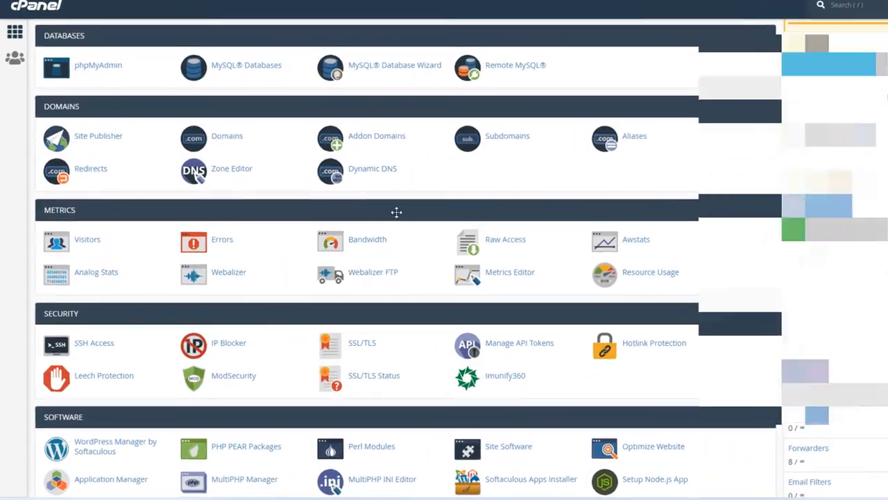
left_click(230, 168)
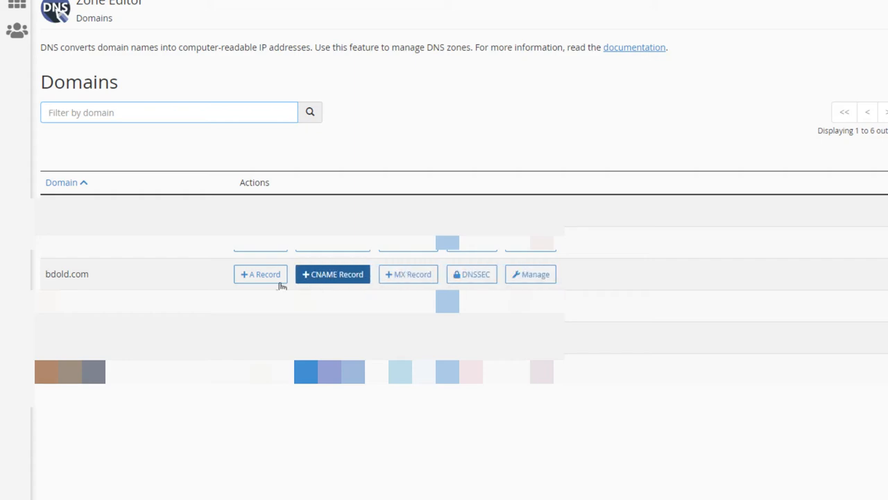
left_click(261, 273)
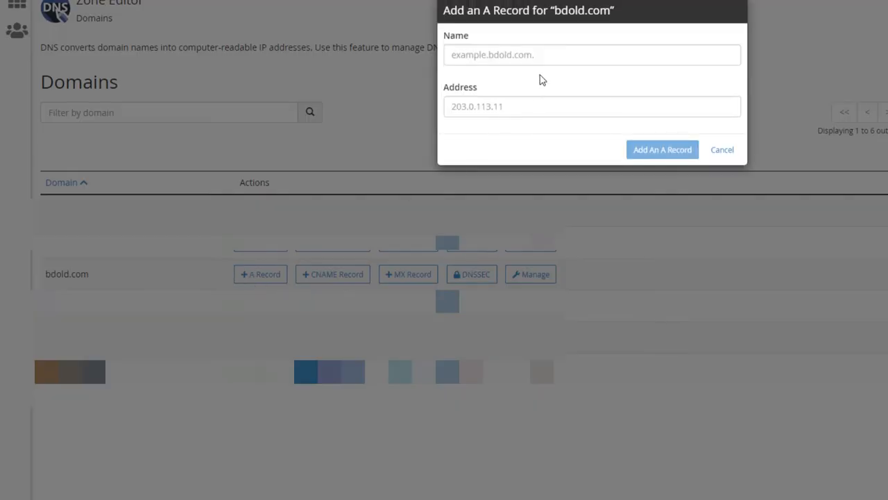
Save the A record cloud.bdold.com pointing to 20.204.154.129 and copy the subdomain name.
left_click(591, 55)
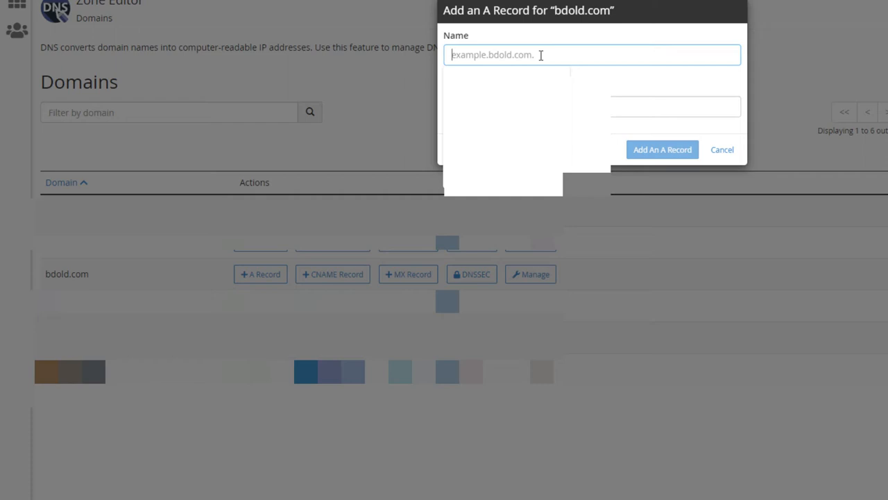
type("cloud.bdold.com.")
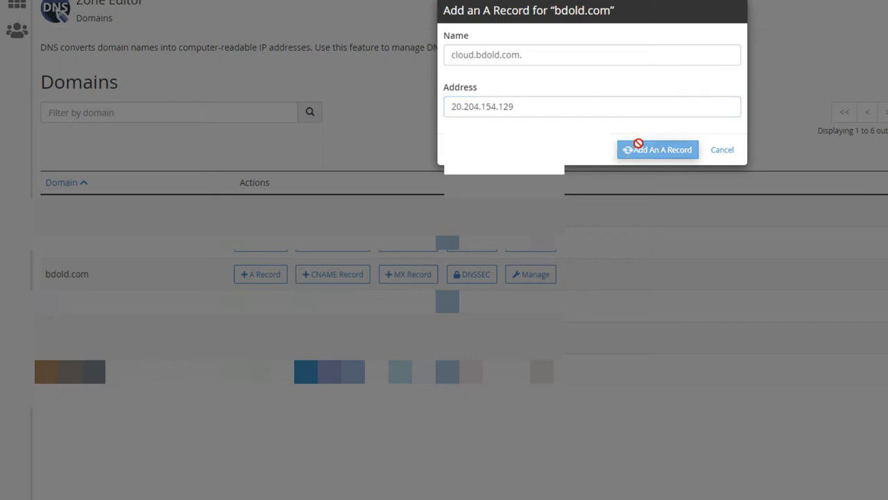
left_click(657, 150)
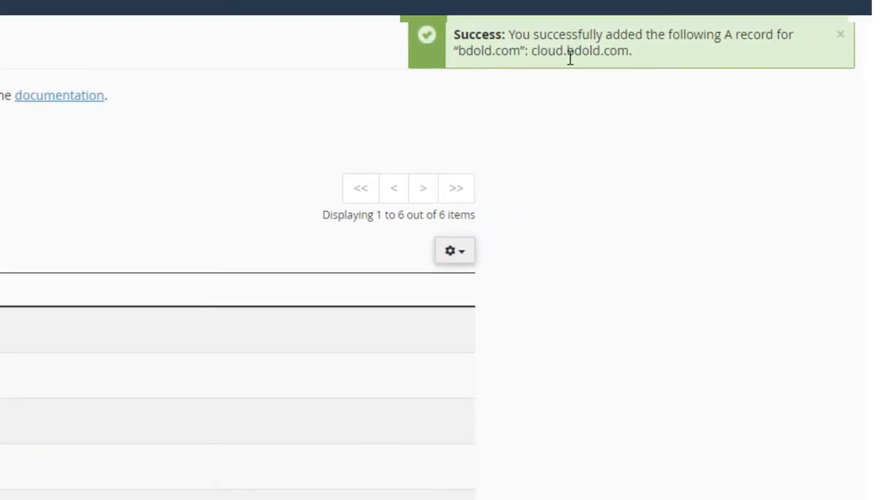
double_click(580, 50)
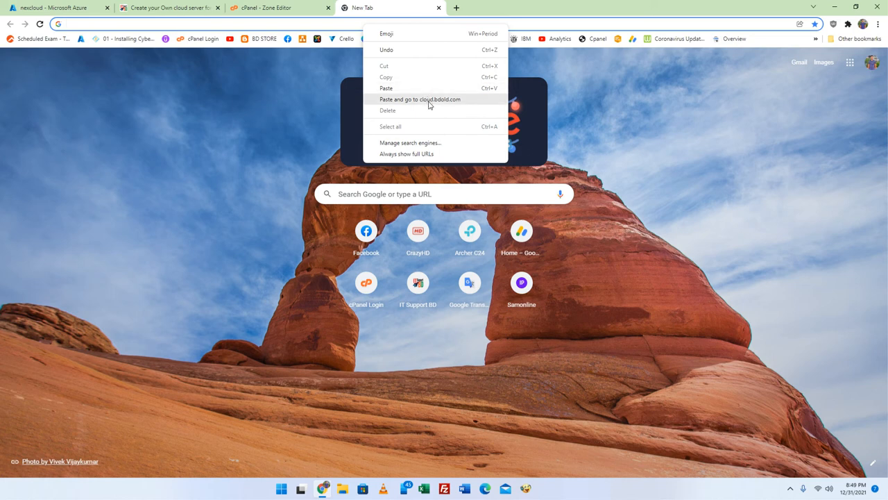
Finish Nextcloud setup at cloud.bdold.com with admin credentials and database 'nextcloud' on localhost.
left_click(420, 100)
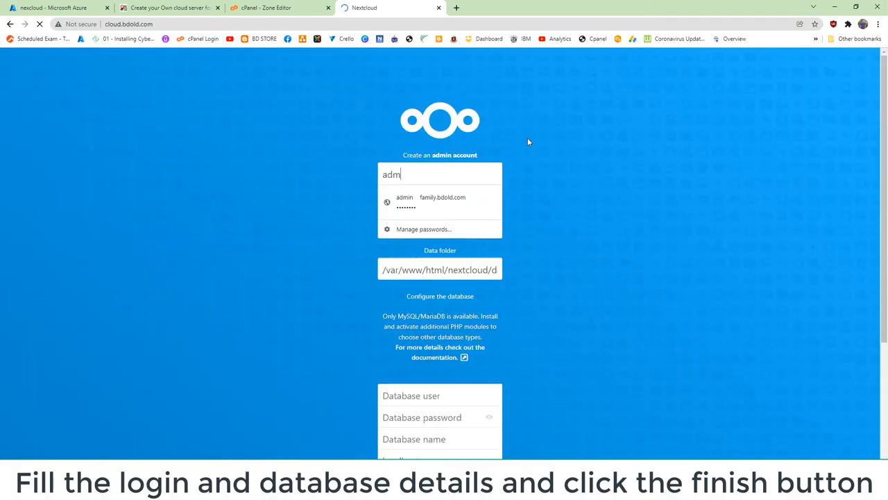
scroll("down", 3)
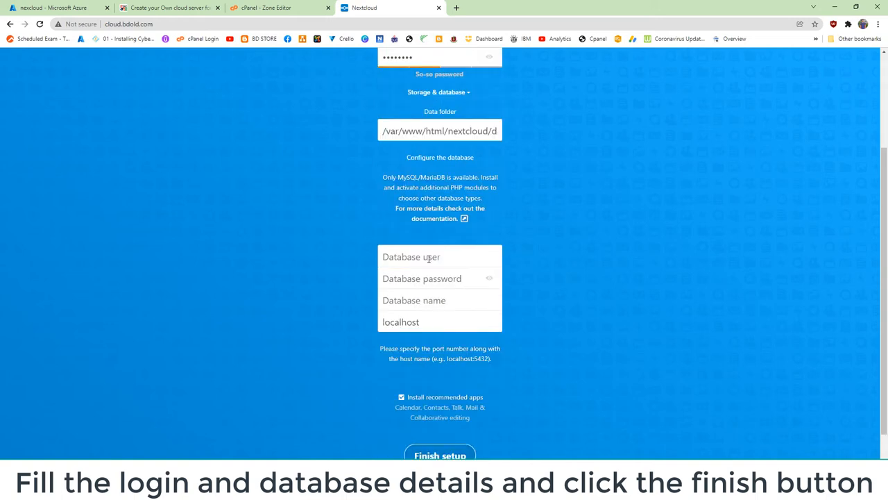
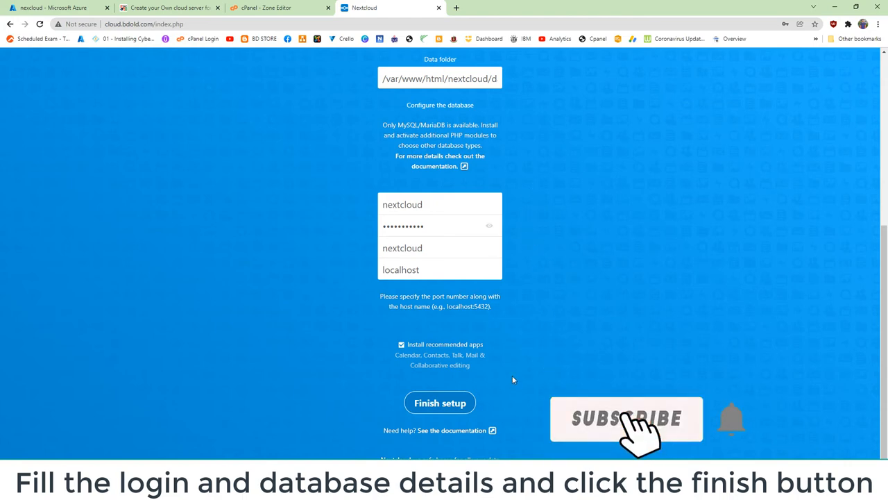
left_click(440, 402)
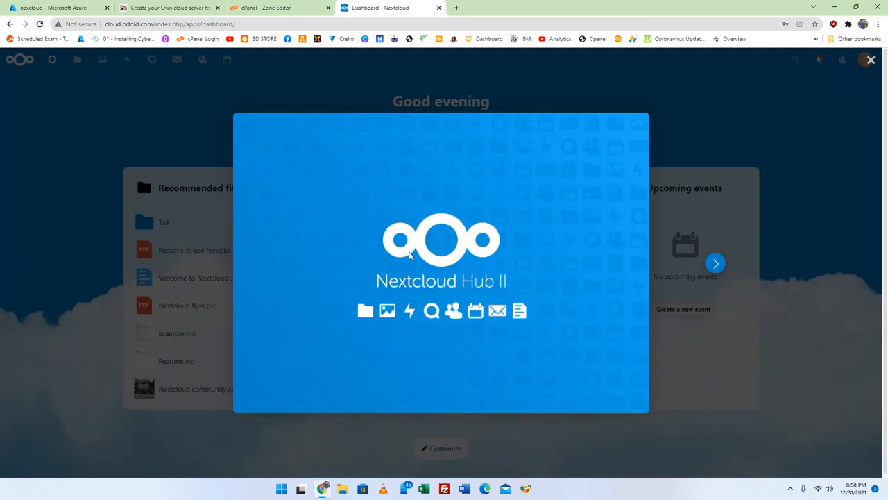
mouse_move(716, 267)
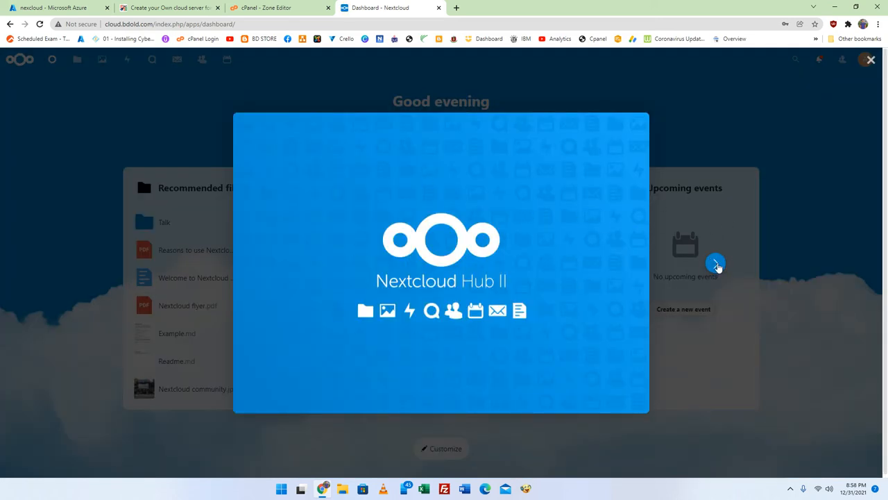
Advance through the Nextcloud welcome tour slides.
left_click(716, 264)
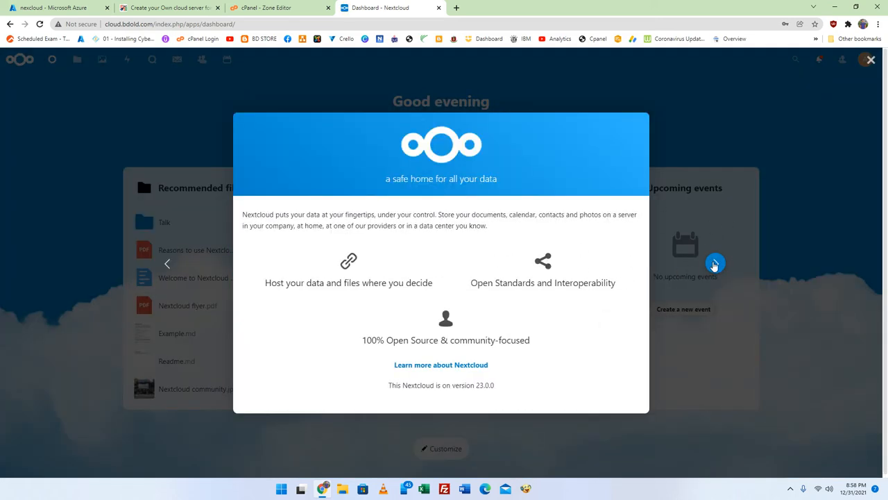
left_click(716, 264)
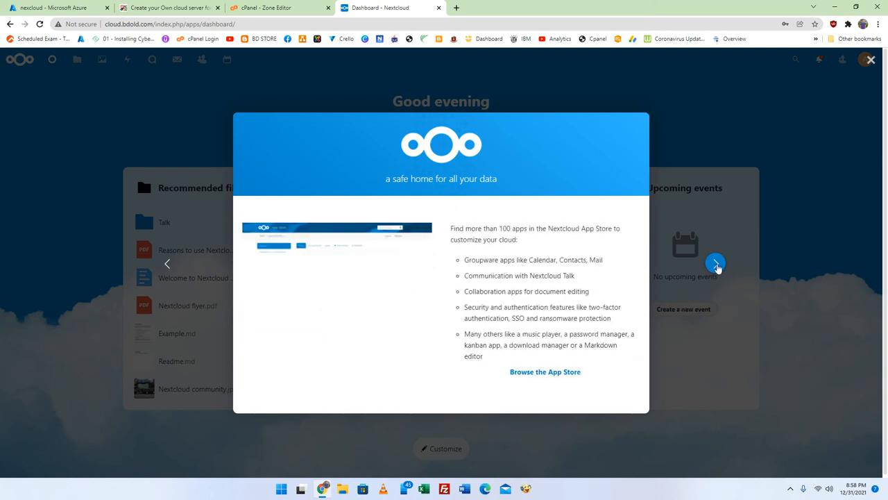
left_click(716, 264)
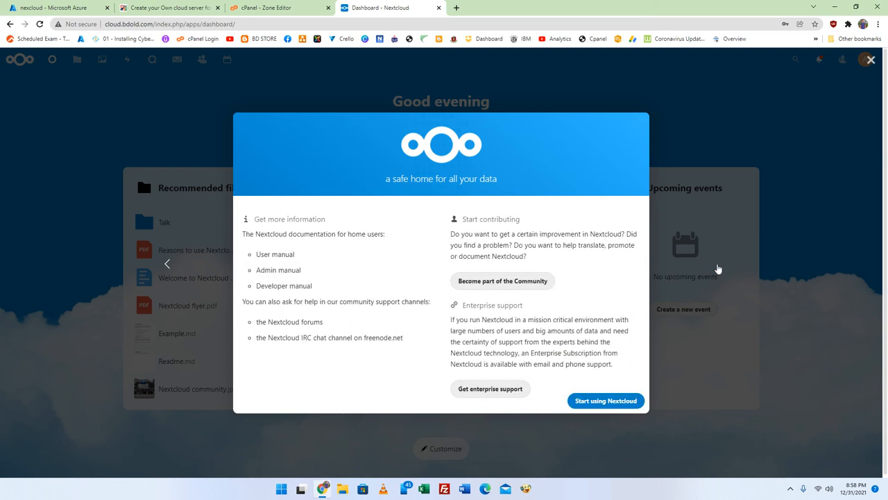
mouse_move(167, 269)
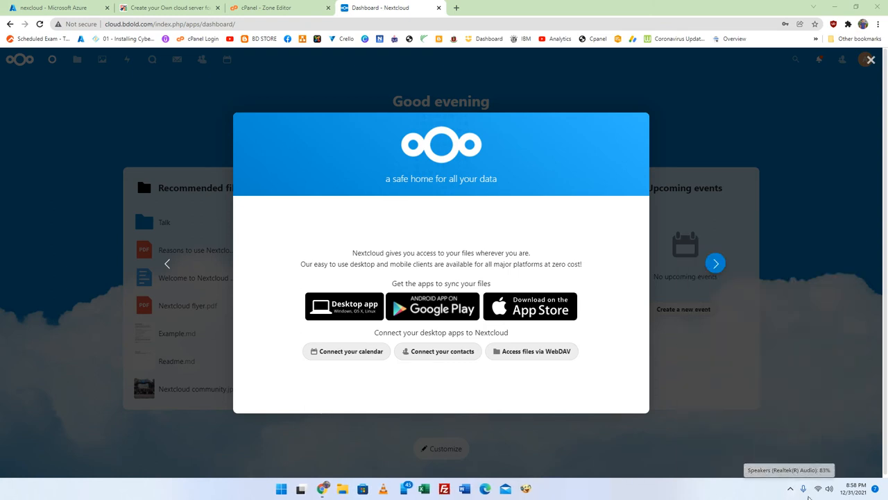
Check the system tray icons, then dismiss the welcome tour to reveal the Dashboard.
left_click(790, 489)
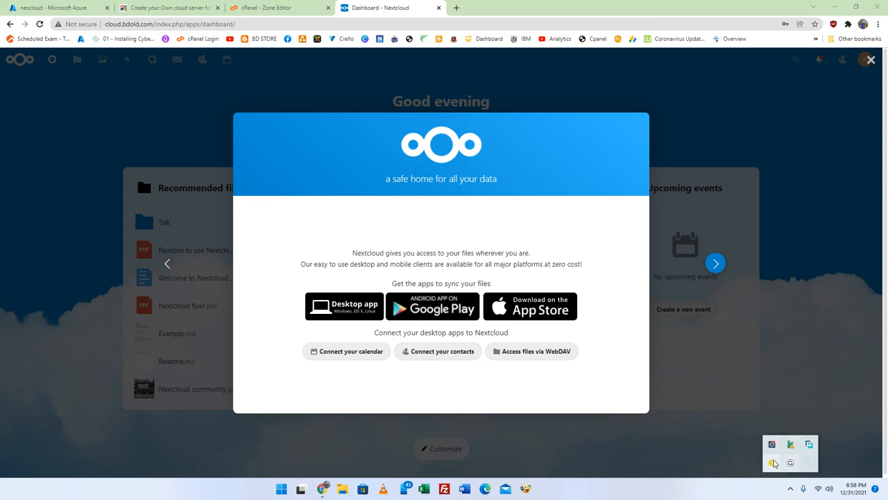
left_click(774, 464)
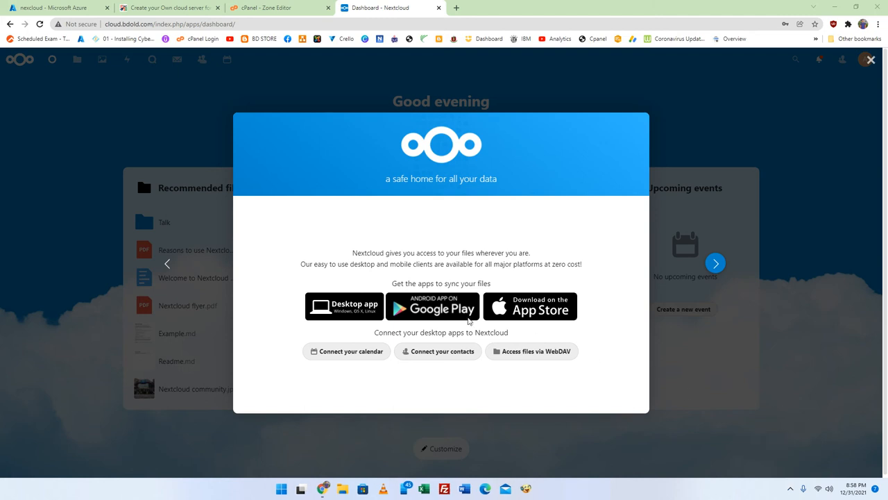
mouse_move(438, 351)
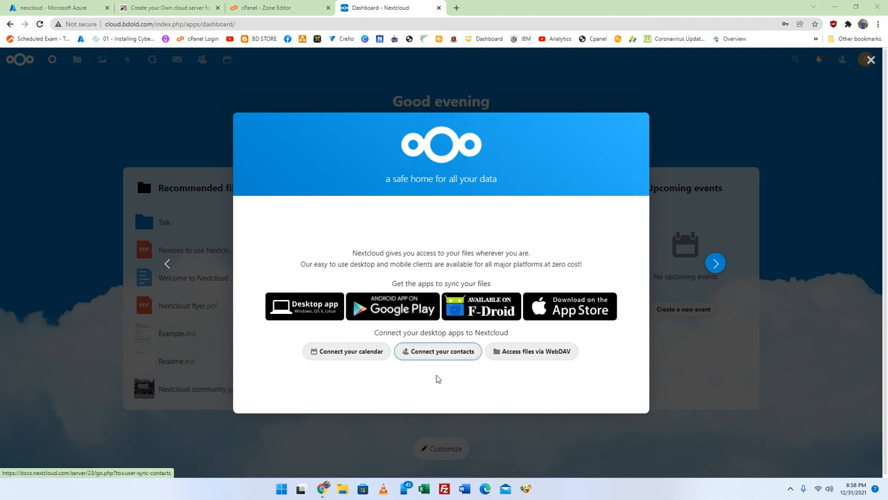
left_click(871, 58)
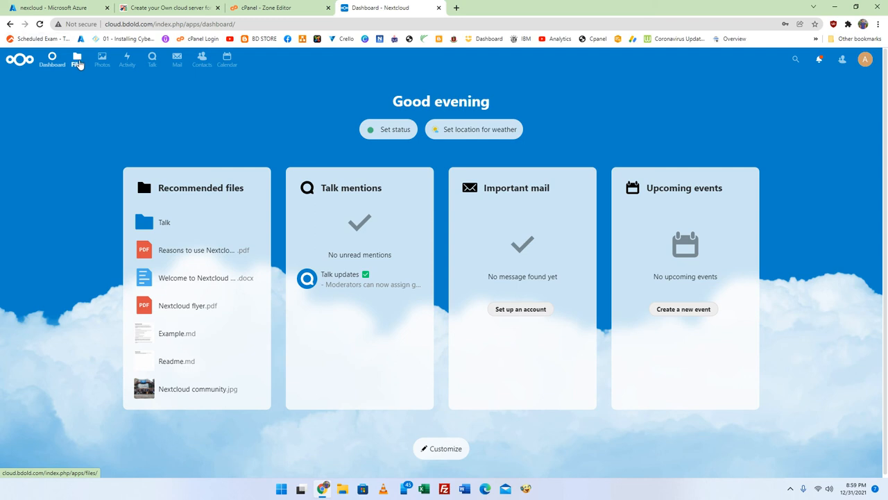
Show all files in the Nextcloud Files app, including Documents, Photos, Talk and Templates.
left_click(78, 59)
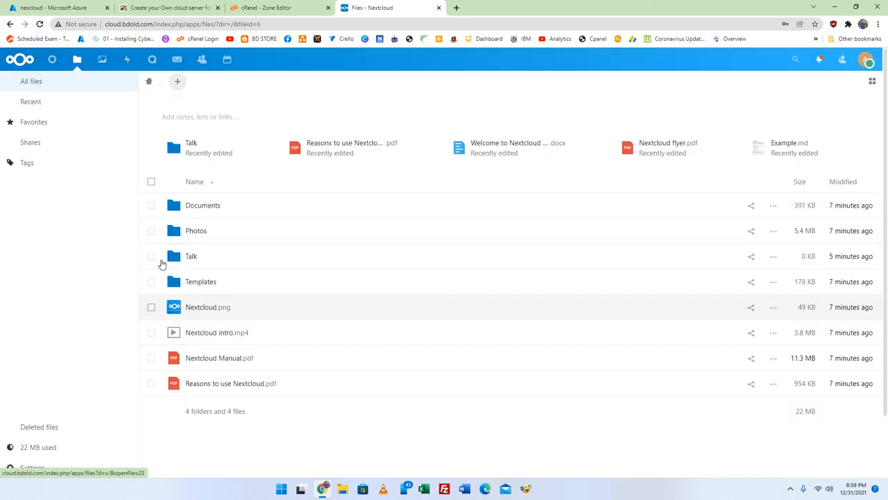
left_click(177, 82)
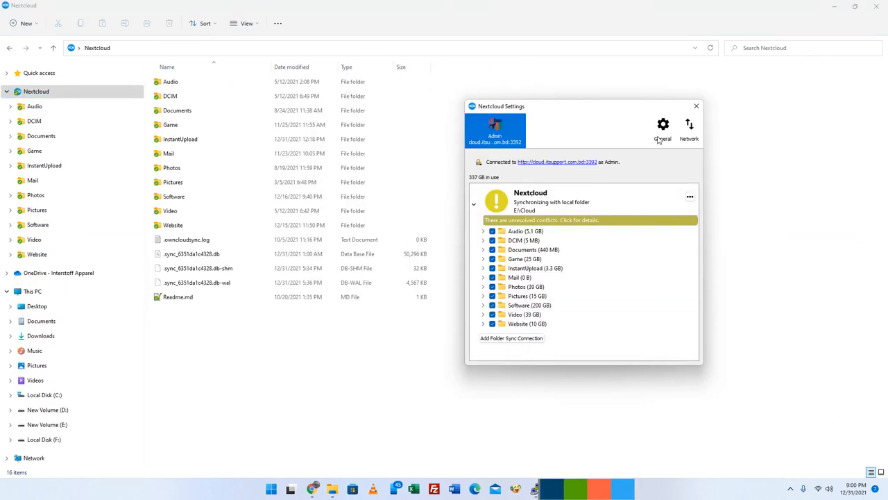
left_click(689, 128)
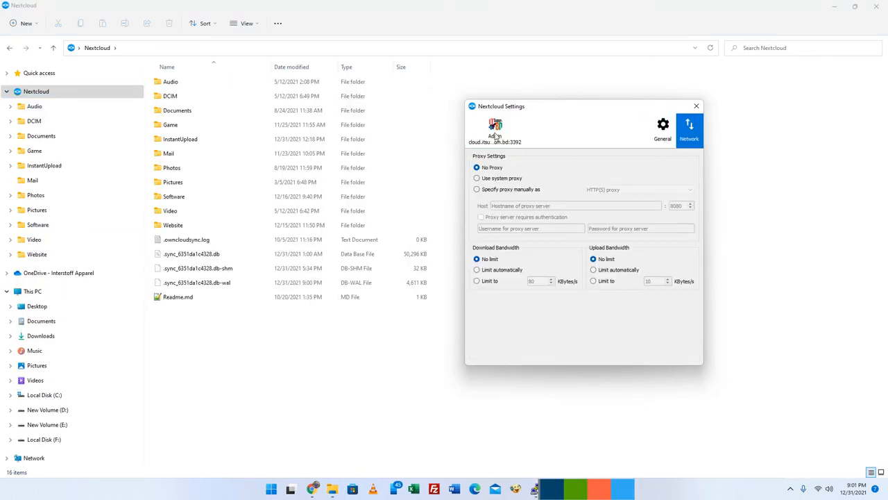
left_click(662, 130)
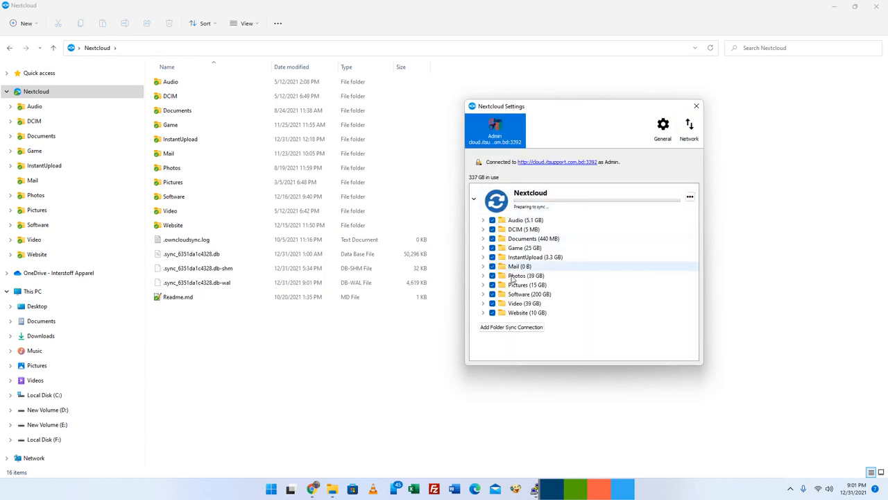